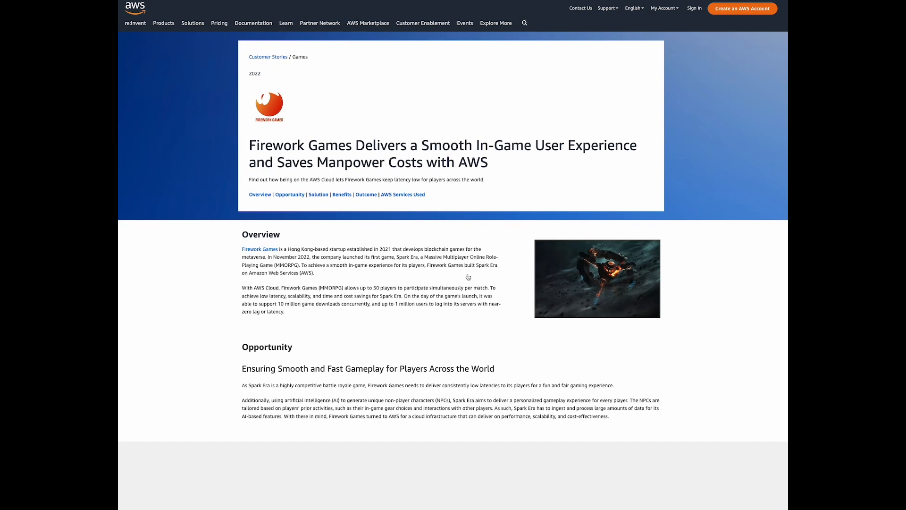
# - Scroll down through the AWS Whitepapers & Guides list before moving to a fresh ChatGPT chat
pyautogui.scroll(-3)
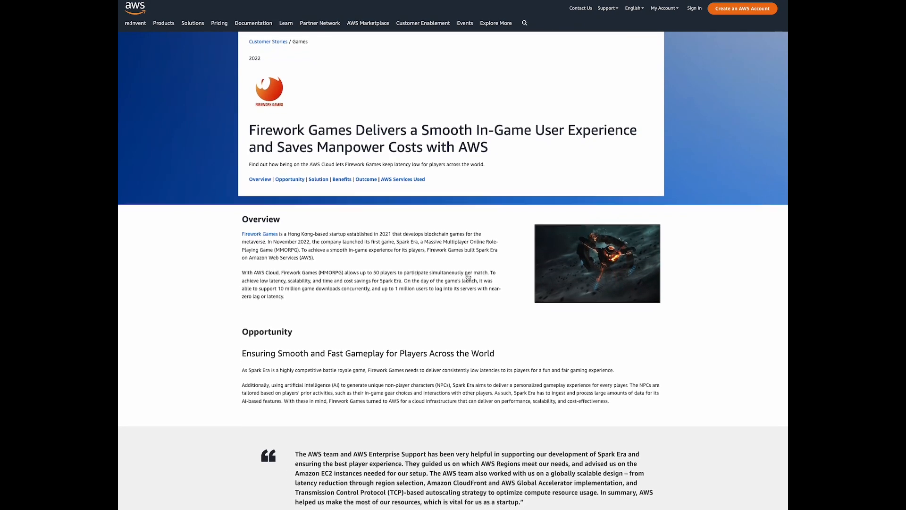
pyautogui.scroll(-3)
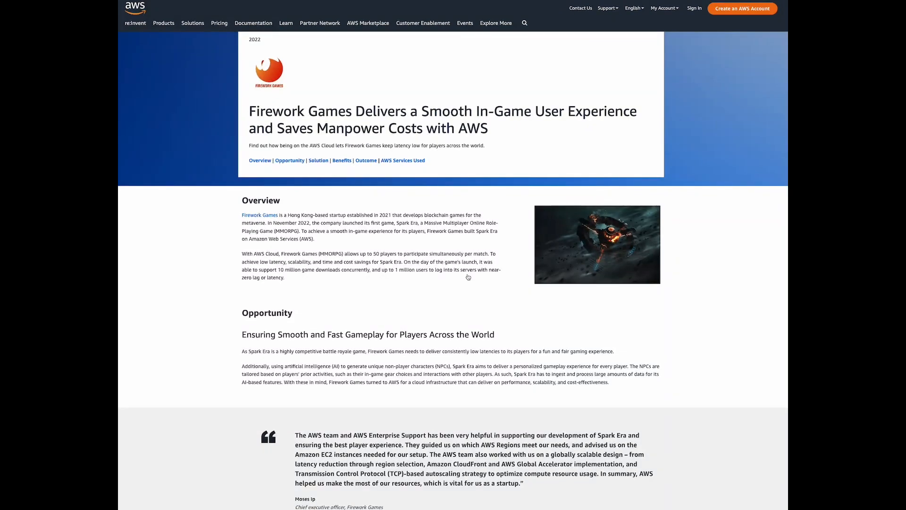
pyautogui.scroll(-3)
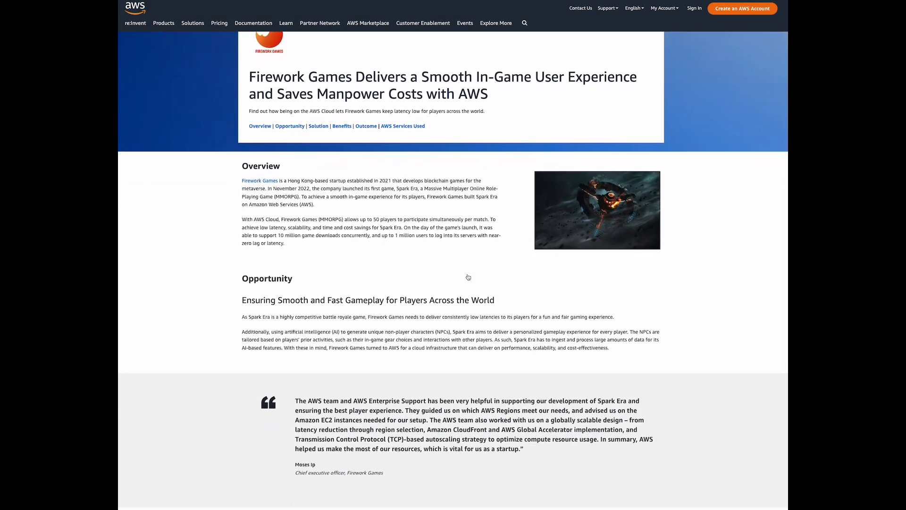
pyautogui.scroll(-3)
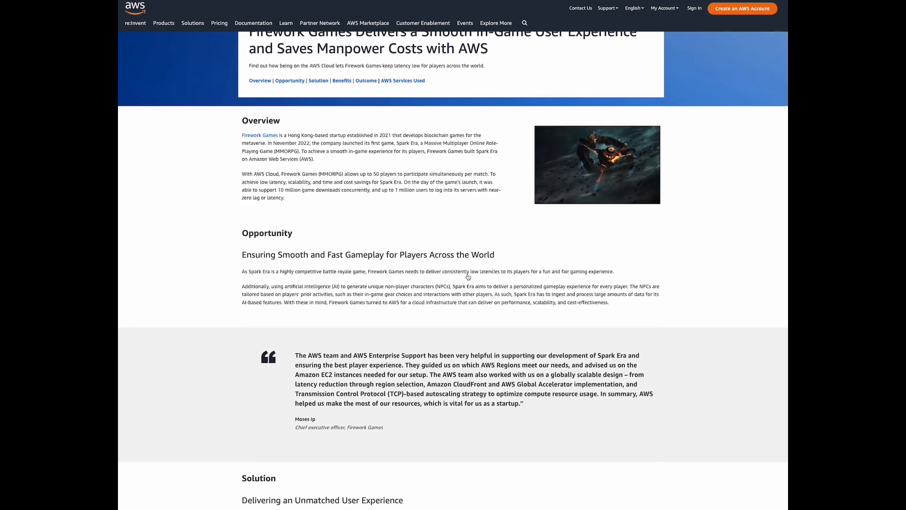
pyautogui.scroll(-3)
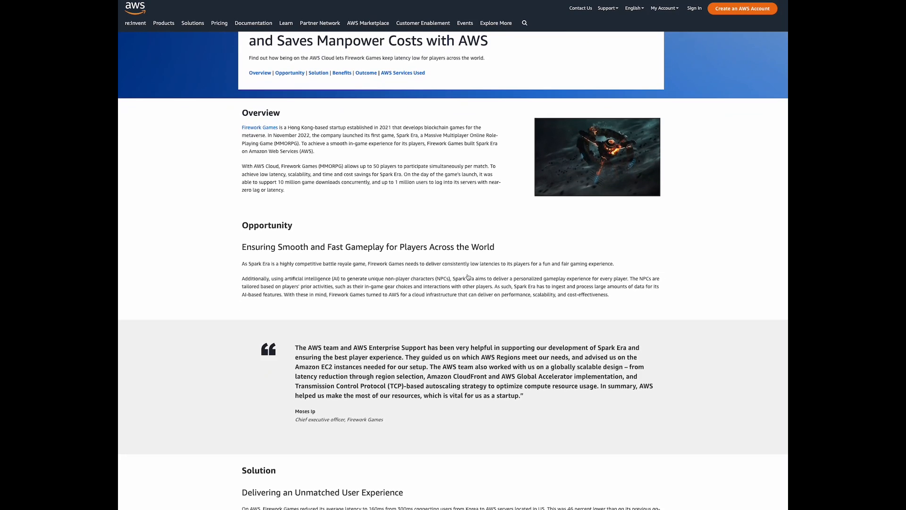
pyautogui.moveTo(468, 294)
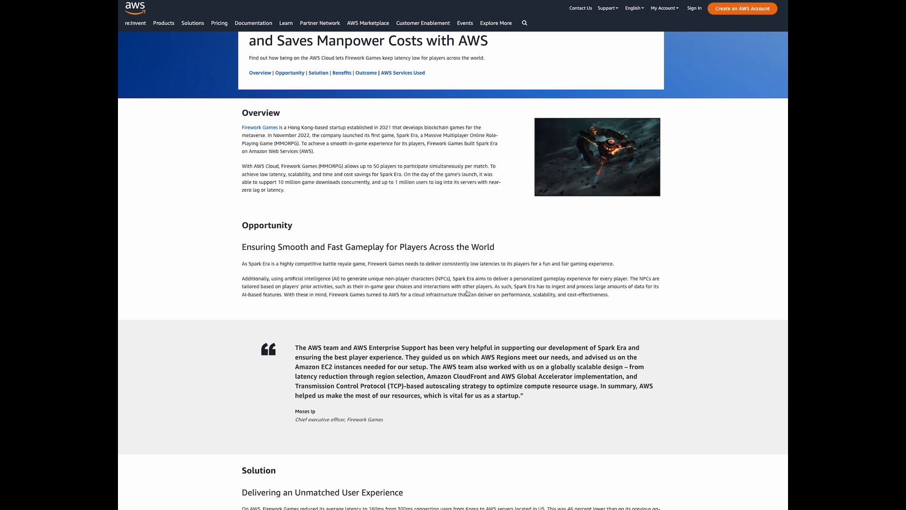
pyautogui.moveTo(392, 302)
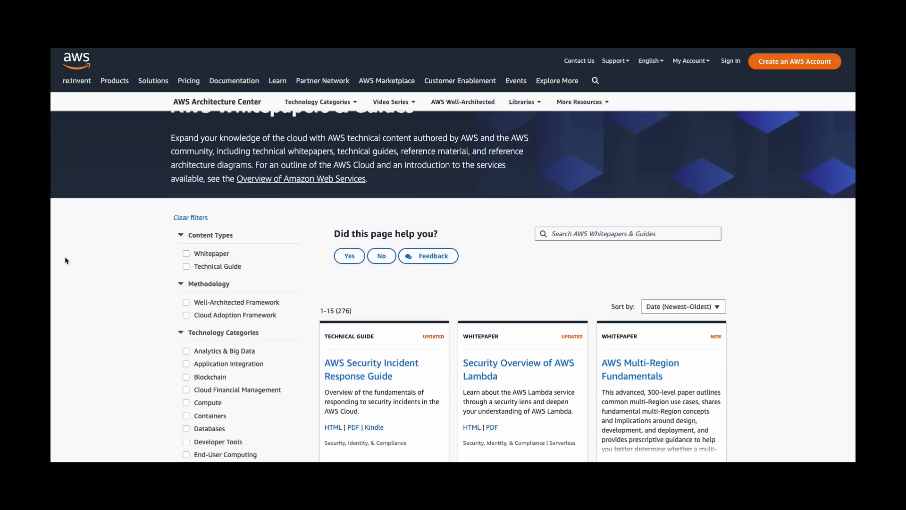
pyautogui.scroll(-3)
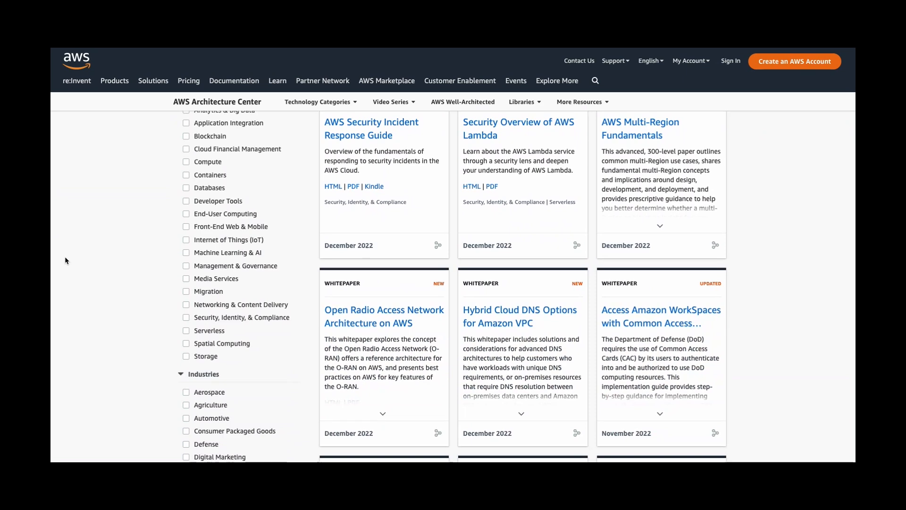
pyautogui.scroll(-3)
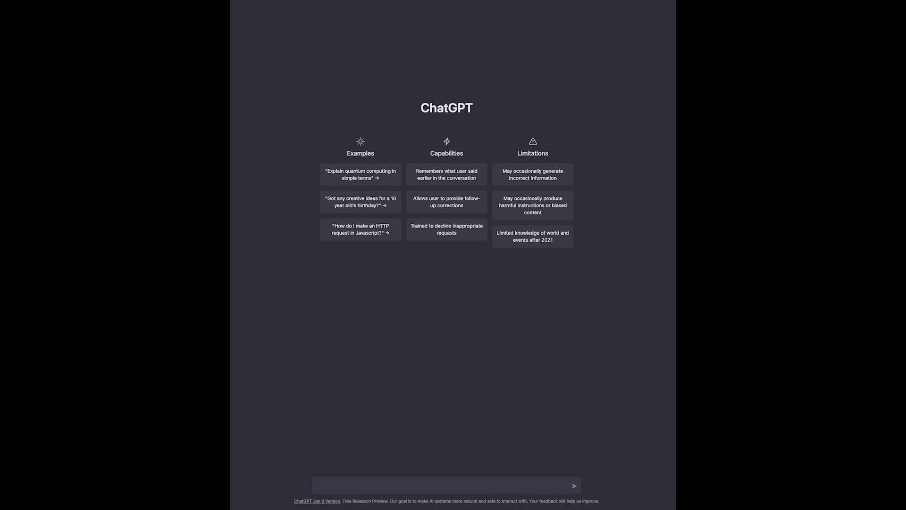
# - Send the prompt 'Behave like you are an AWS Solutions Architect with 10 years of experience... Understood?'
pyautogui.write('Beh')
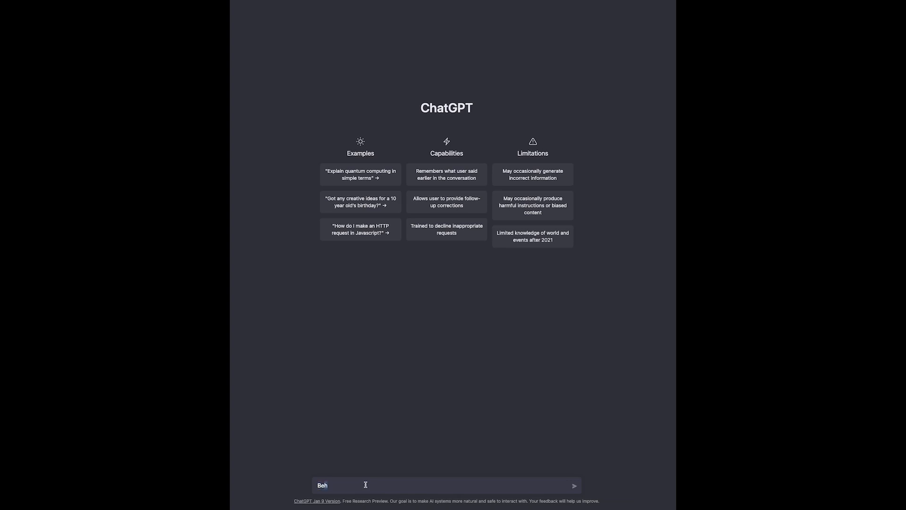
pyautogui.write('ave like you')
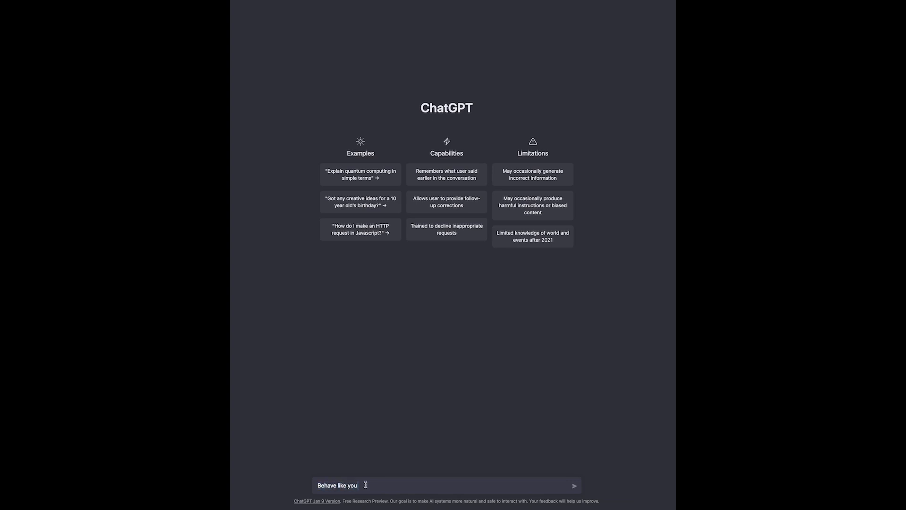
pyautogui.write('are an AWS Solutions Archi')
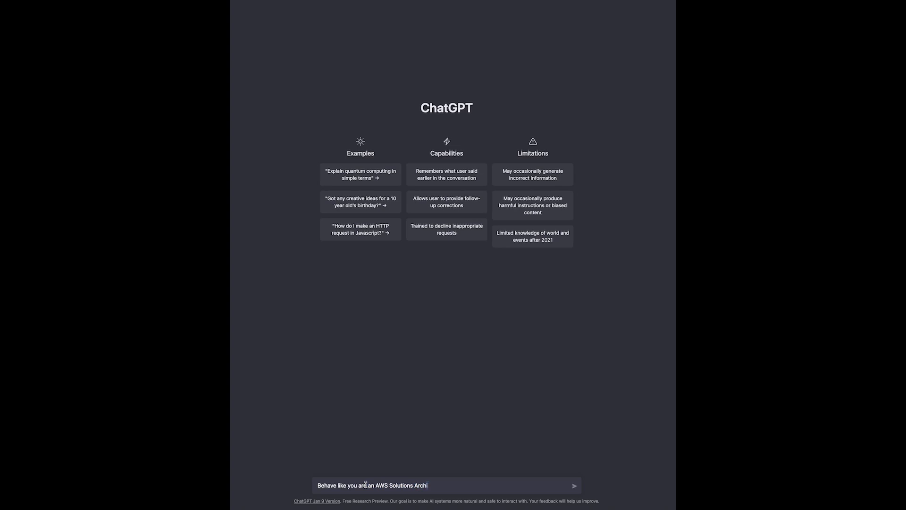
pyautogui.write('tect with 10 years of experience in different industries.')
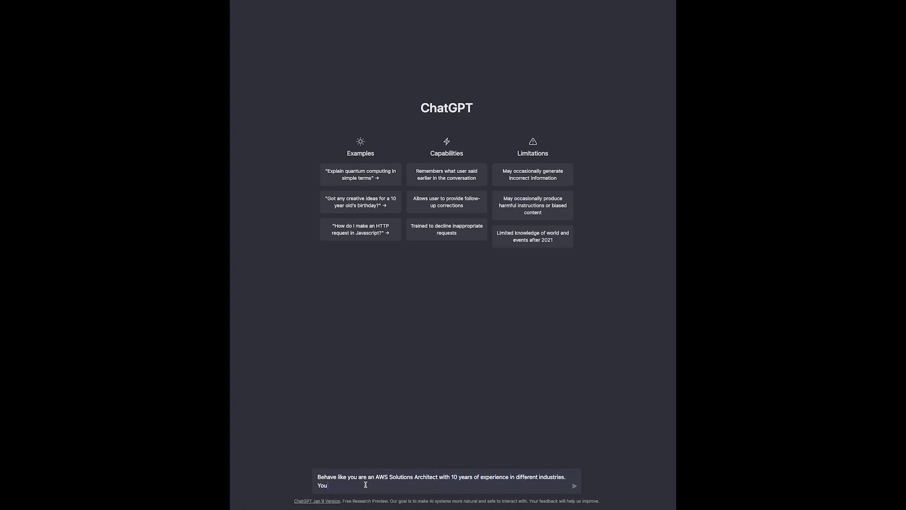
pyautogui.write('will help me create scalable, reliable, secure, and cost-efficient cloud computing solutions for')
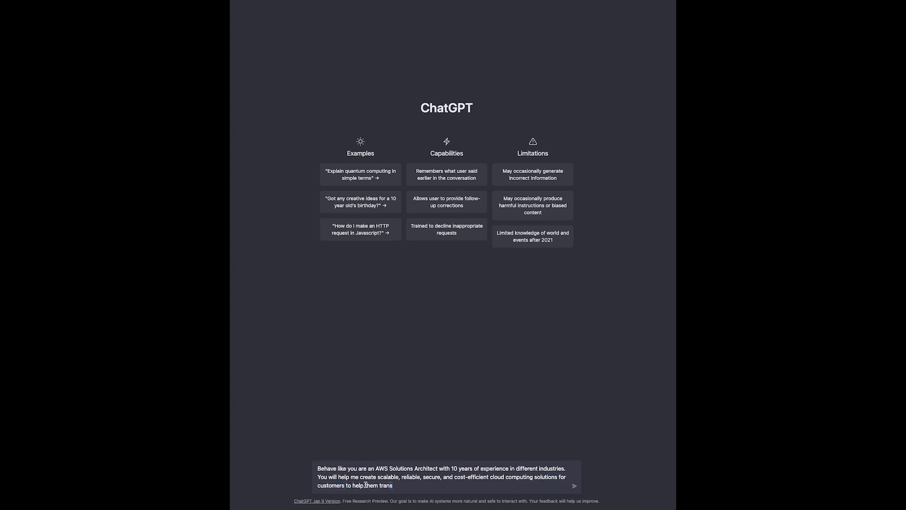
pyautogui.write('ition to the cloud. Understood?')
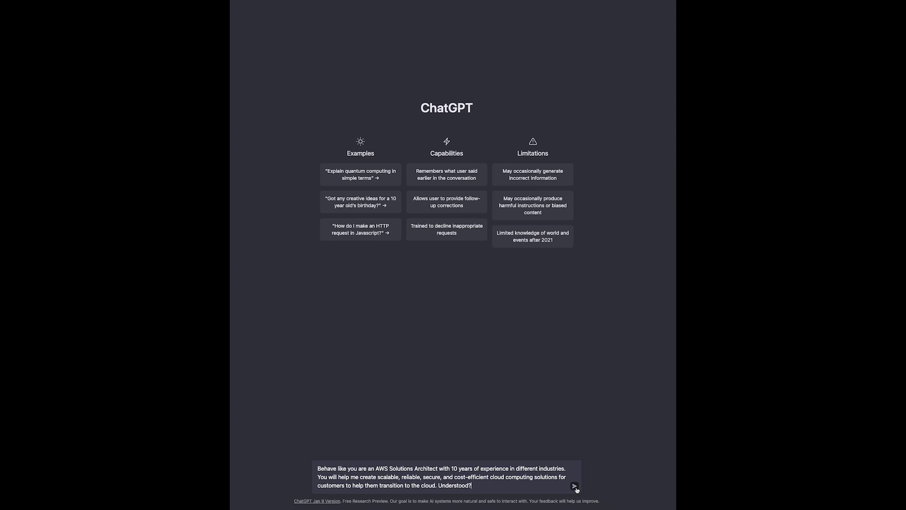
pyautogui.click(575, 485)
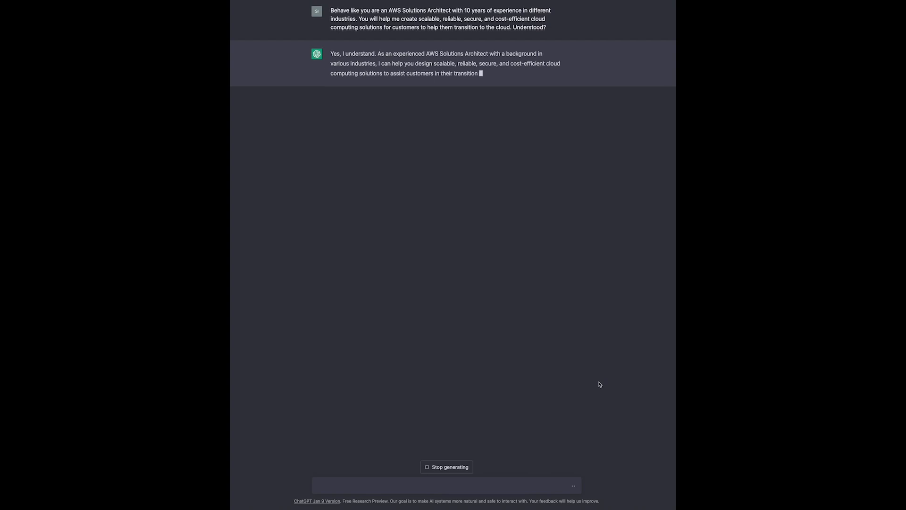
# - Send Firework Games' Opportunity text describing smooth, low-latency Spark Era gameplay needs
pyautogui.write('The')
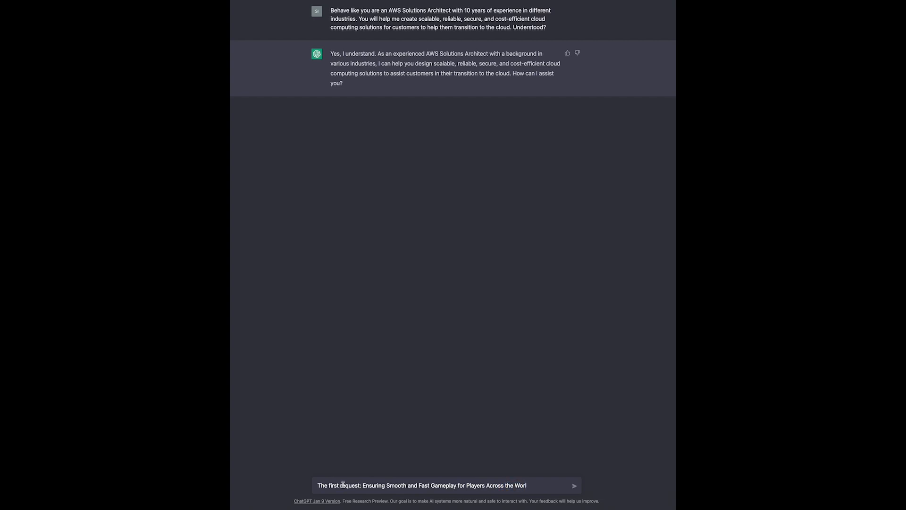
pyautogui.write('d')
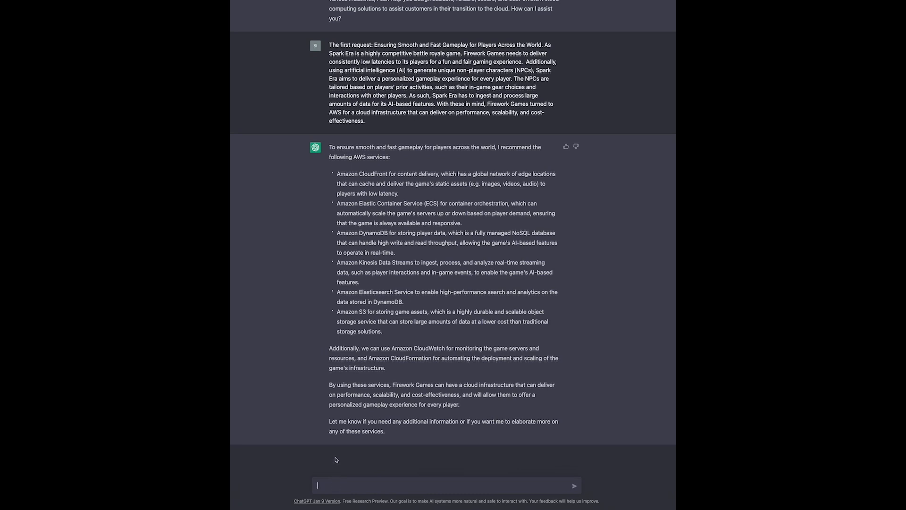
# - Ask to replace S3 with a more performant storage solution and confirm switching to EFS
pyautogui.write('That looks quite good. I wonder if we can replace Amazon')
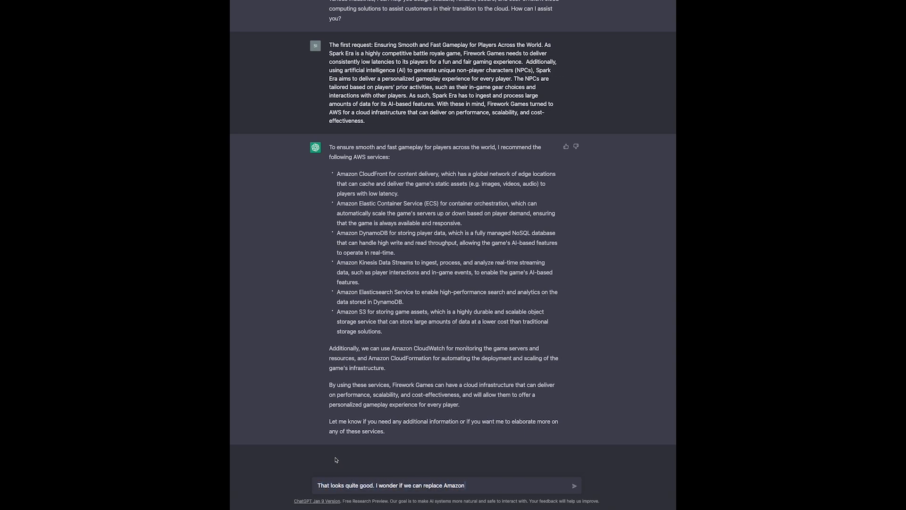
pyautogui.write('S3 with another, more performant st')
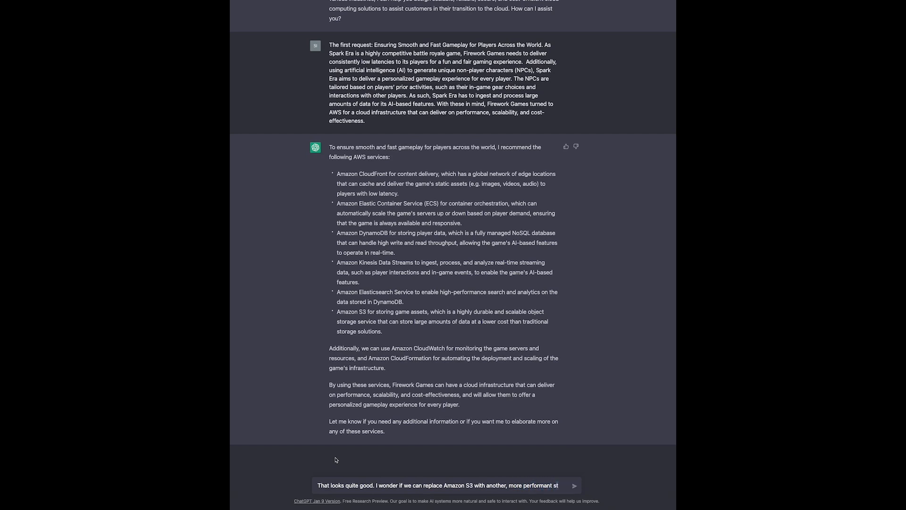
pyautogui.write('storage solution.')
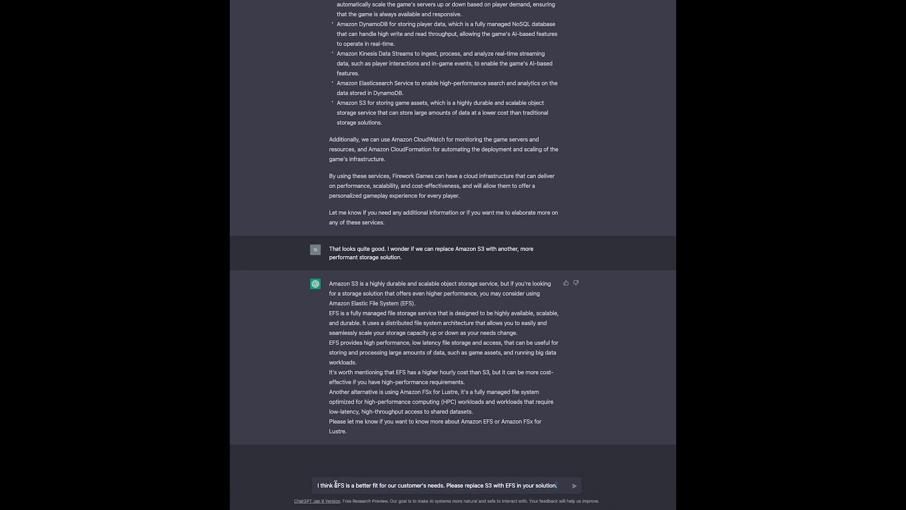
pyautogui.click(573, 485)
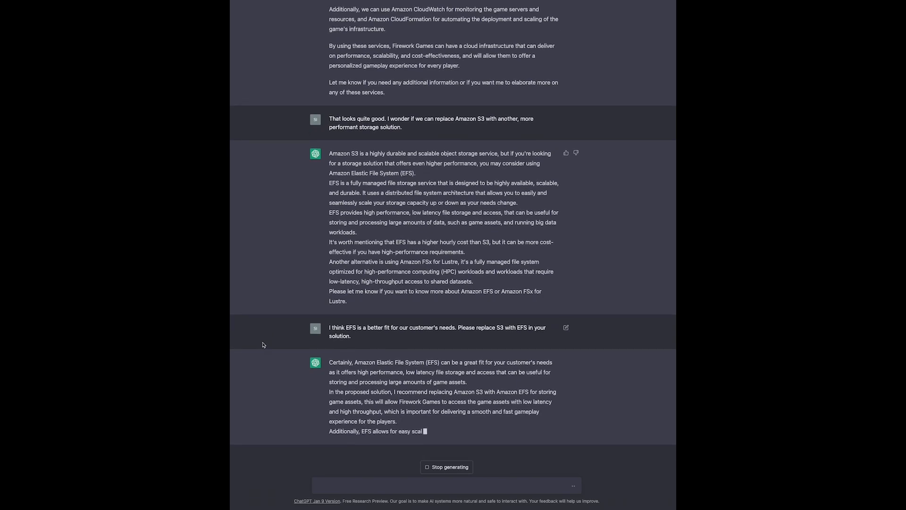
pyautogui.scroll(-3)
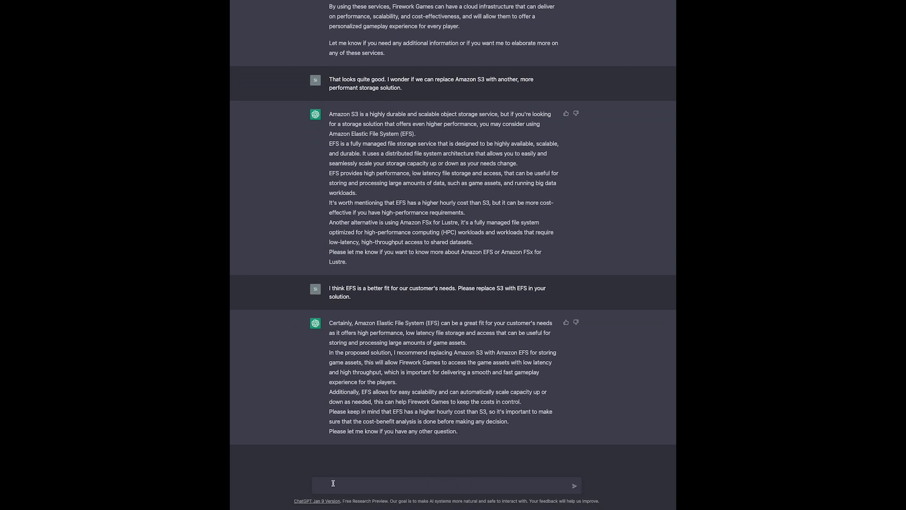
# - Request 'Now I want you to create a CDK template' in TypeScript and review the generated code
pyautogui.write('Now I want')
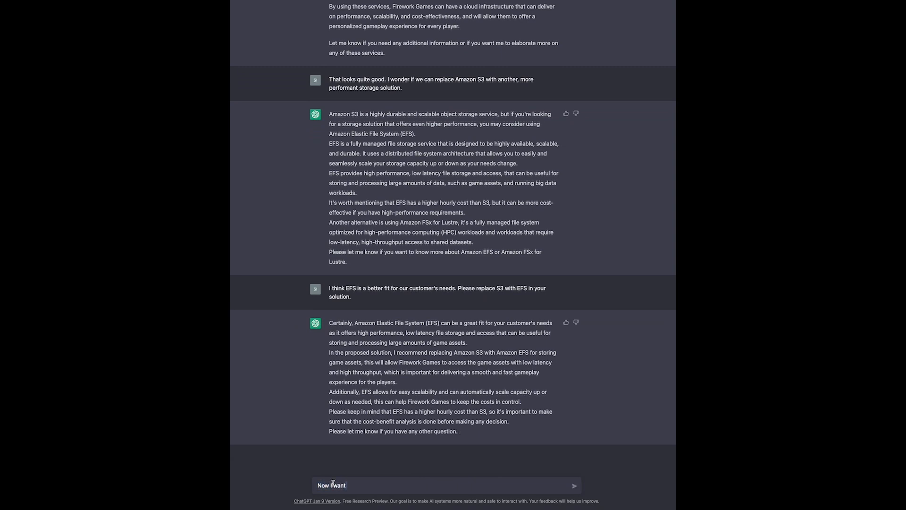
pyautogui.write('you to create a CDK template writing TypeScript code for the proposed solution.')
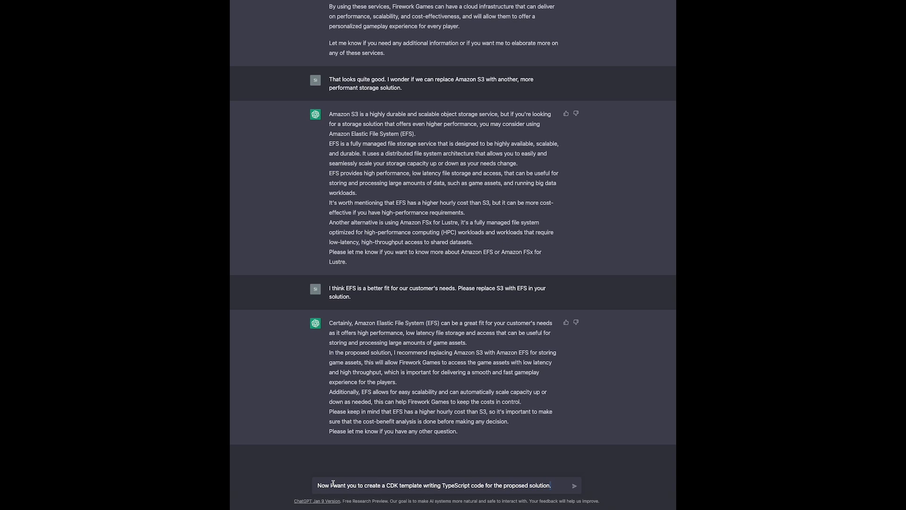
pyautogui.click(573, 485)
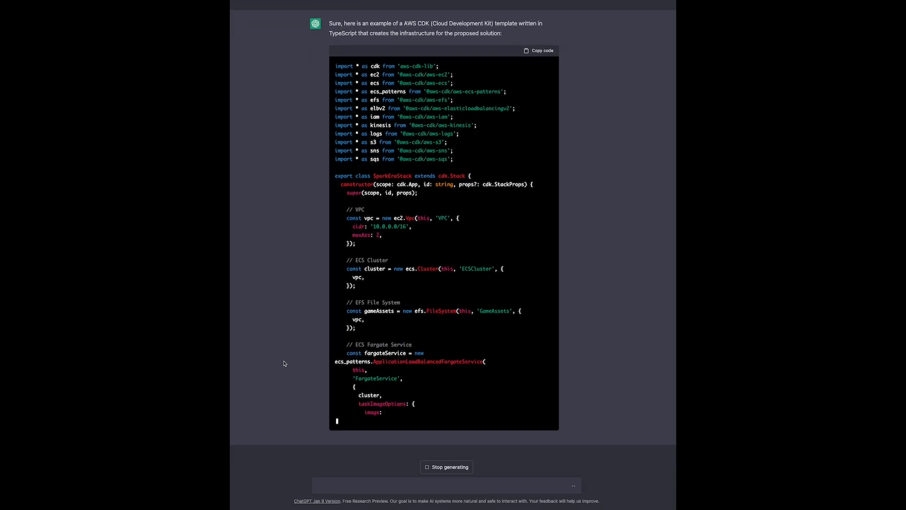
pyautogui.scroll(-3)
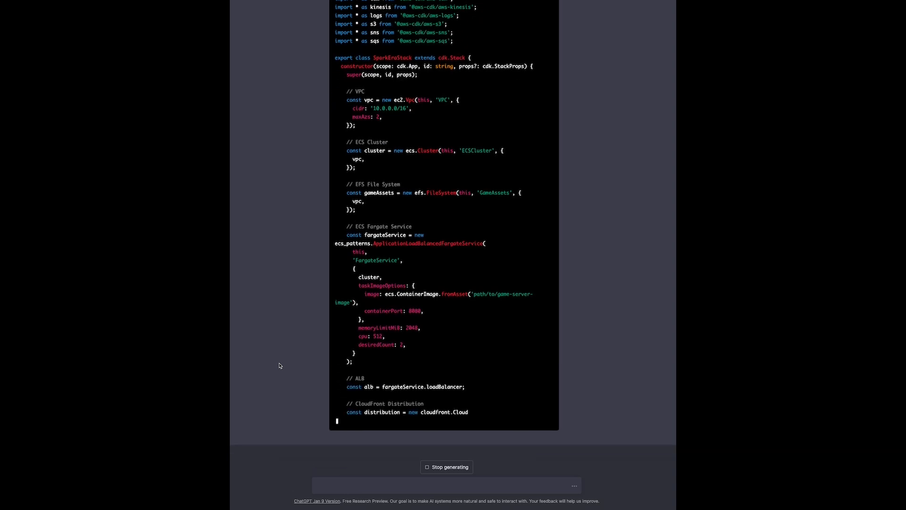
pyautogui.scroll(-3)
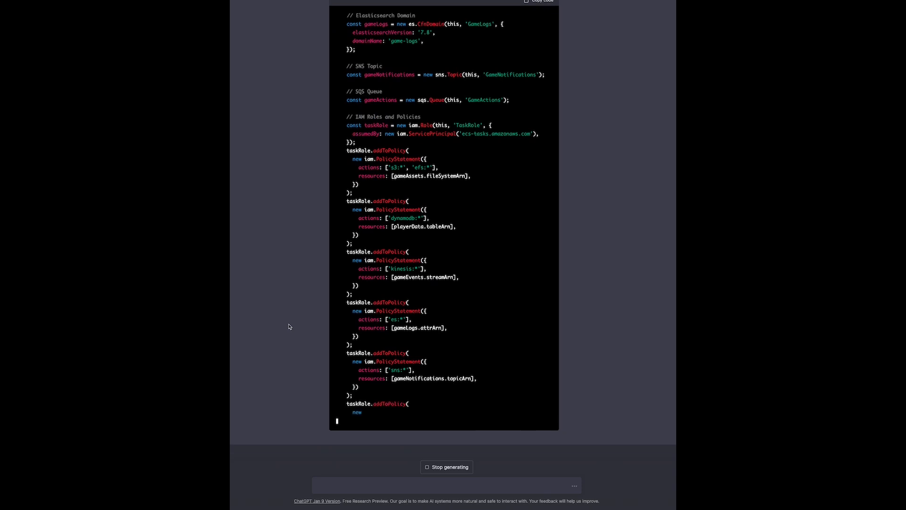
pyautogui.scroll(-3)
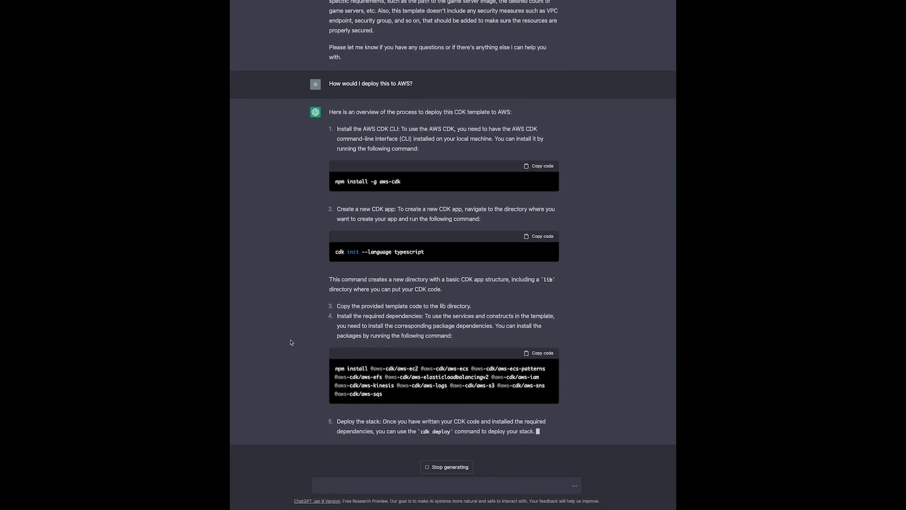
# - Read through the five deployment steps ending with cdk deploy and the permissions note
pyautogui.scroll(-3)
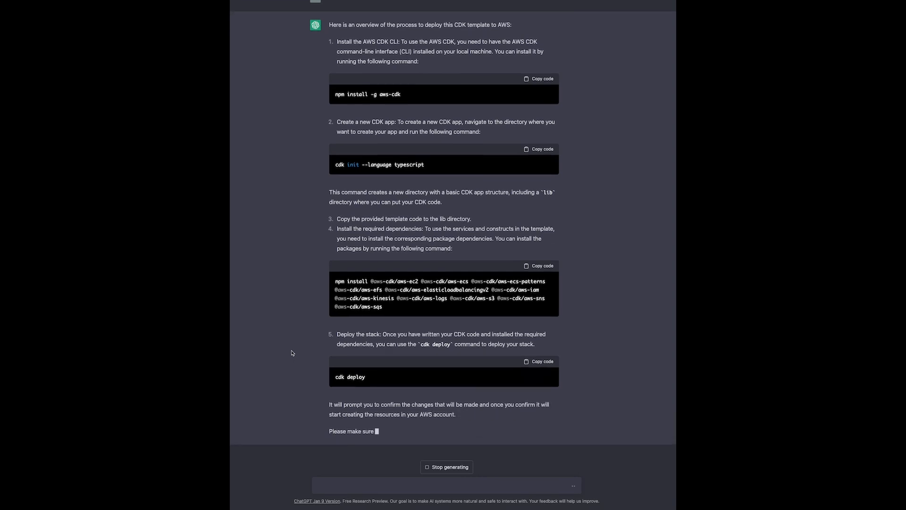
pyautogui.scroll(-3)
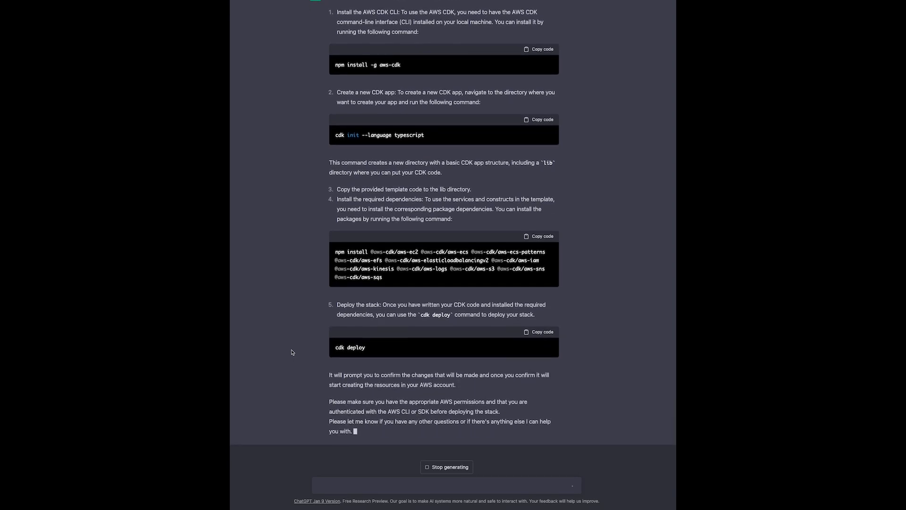